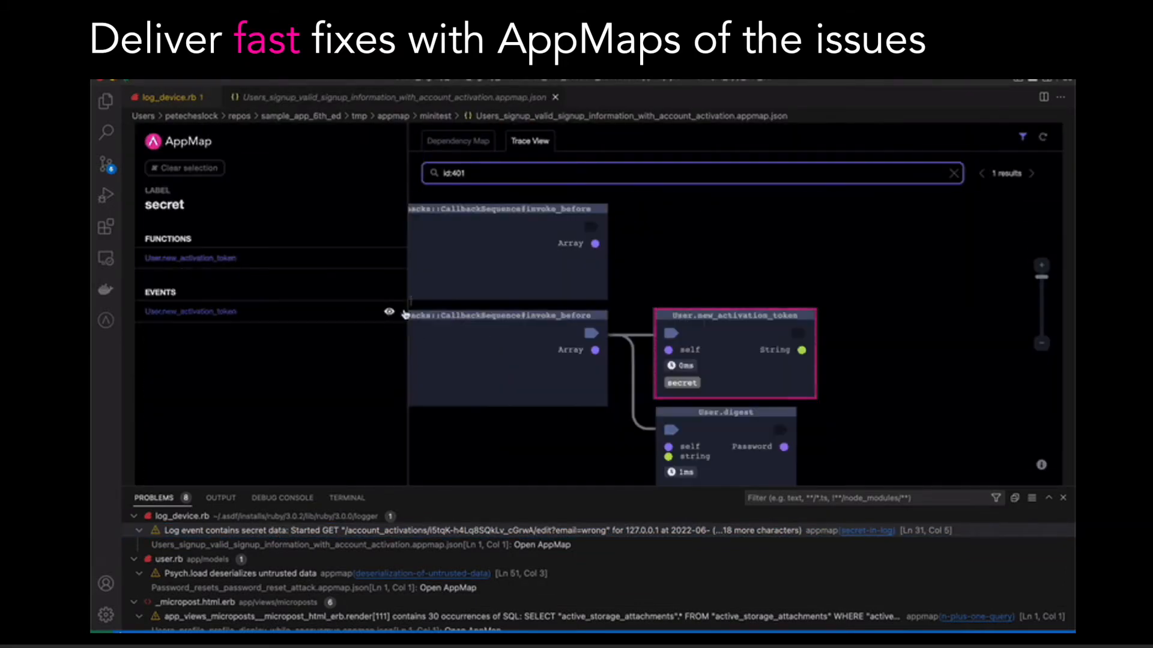
Show the User.new_activation_token event details, then return to the sample_app_6th_ed Gemfile.
{"action": "left_click", "coordinate": [190, 311]}
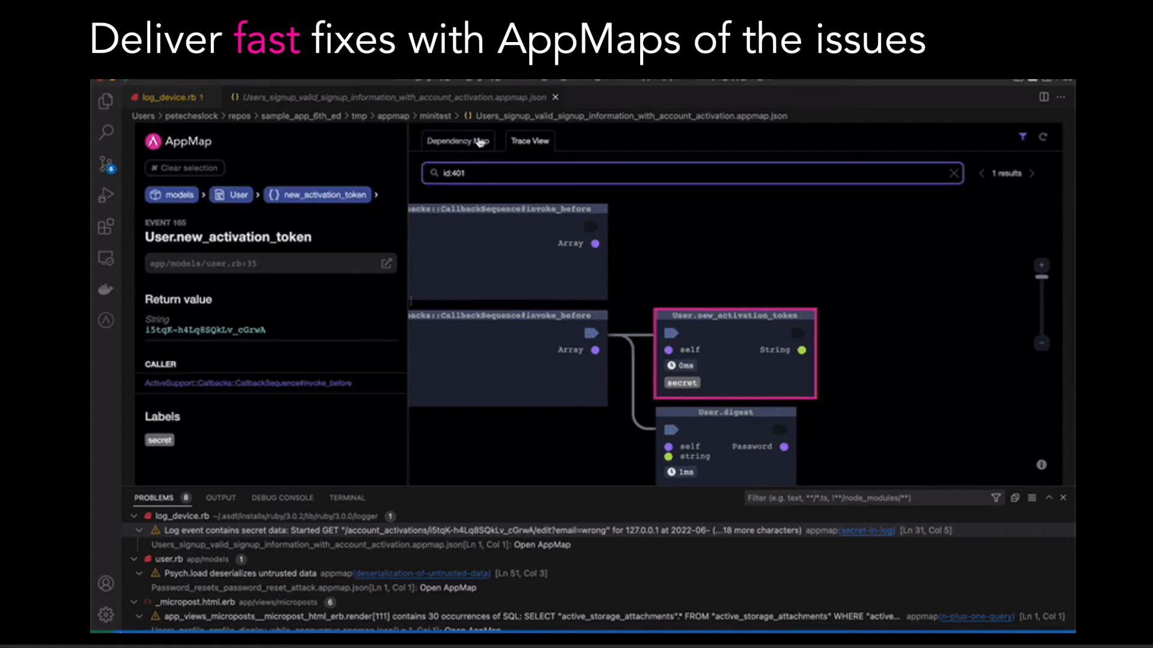
{"action": "left_click", "coordinate": [456, 141]}
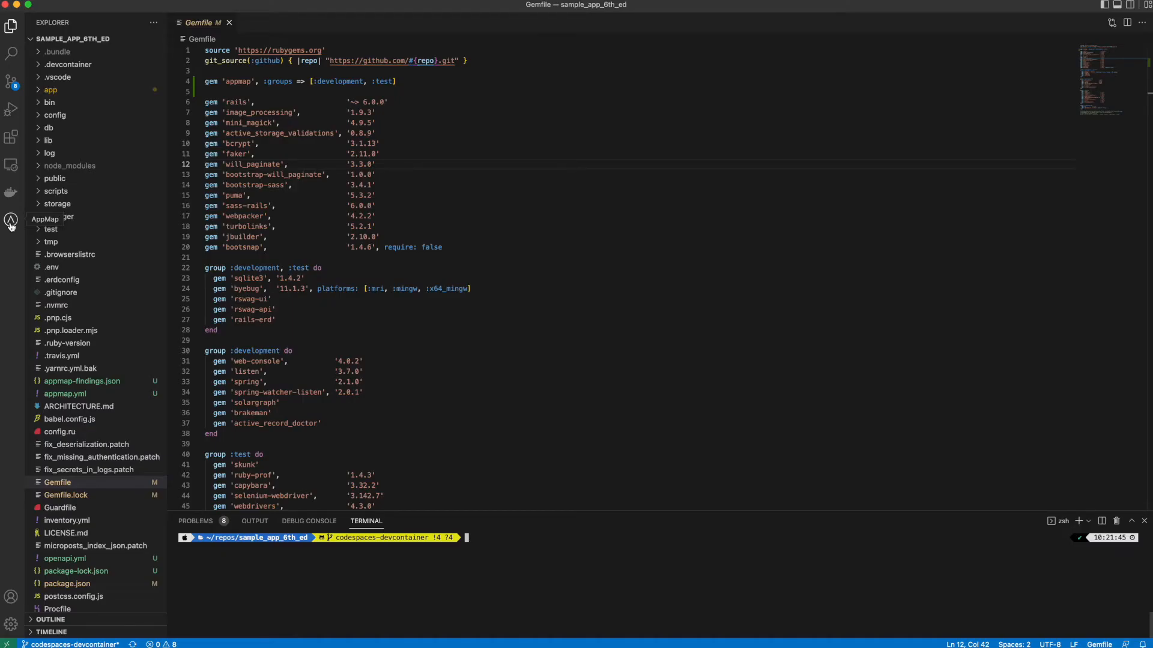
In the AppMap sidebar's Open AppMaps guide, reach Investigate findings and list the 8 problems.
{"action": "left_click", "coordinate": [10, 220]}
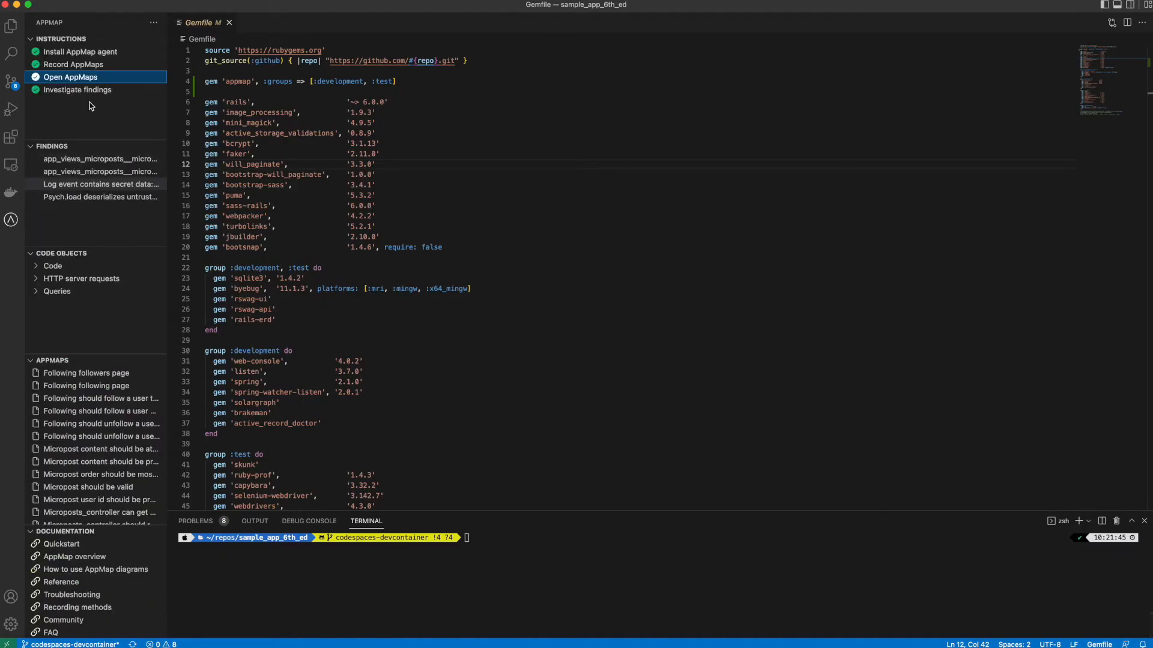
{"action": "left_click", "coordinate": [71, 76]}
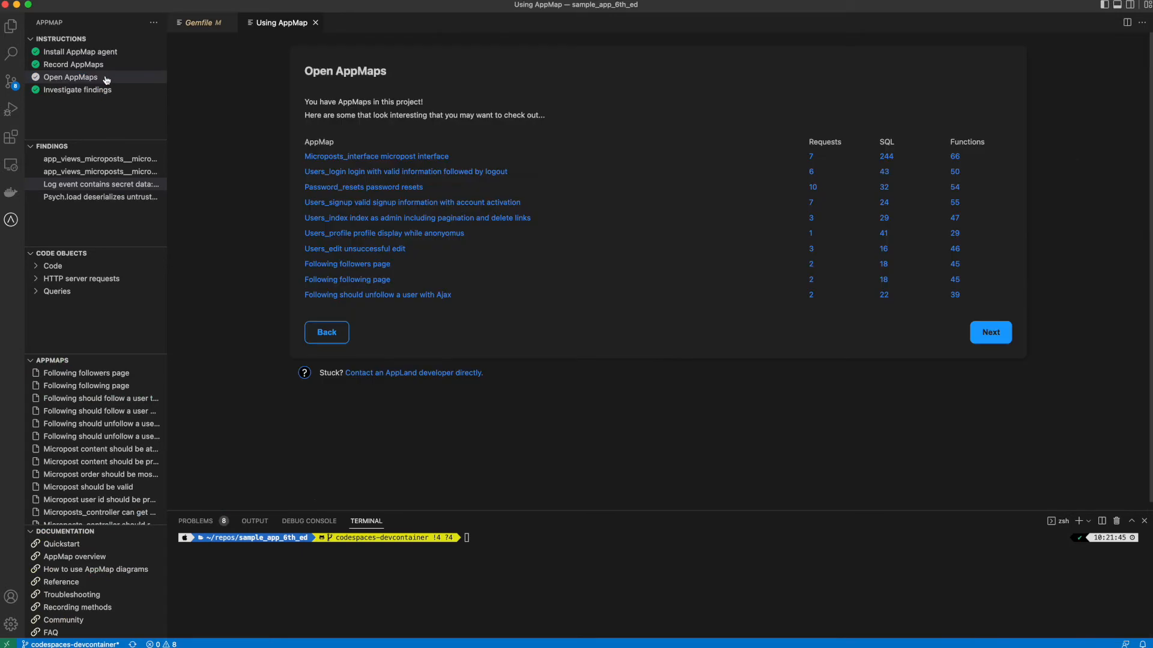
{"action": "left_click", "coordinate": [376, 156]}
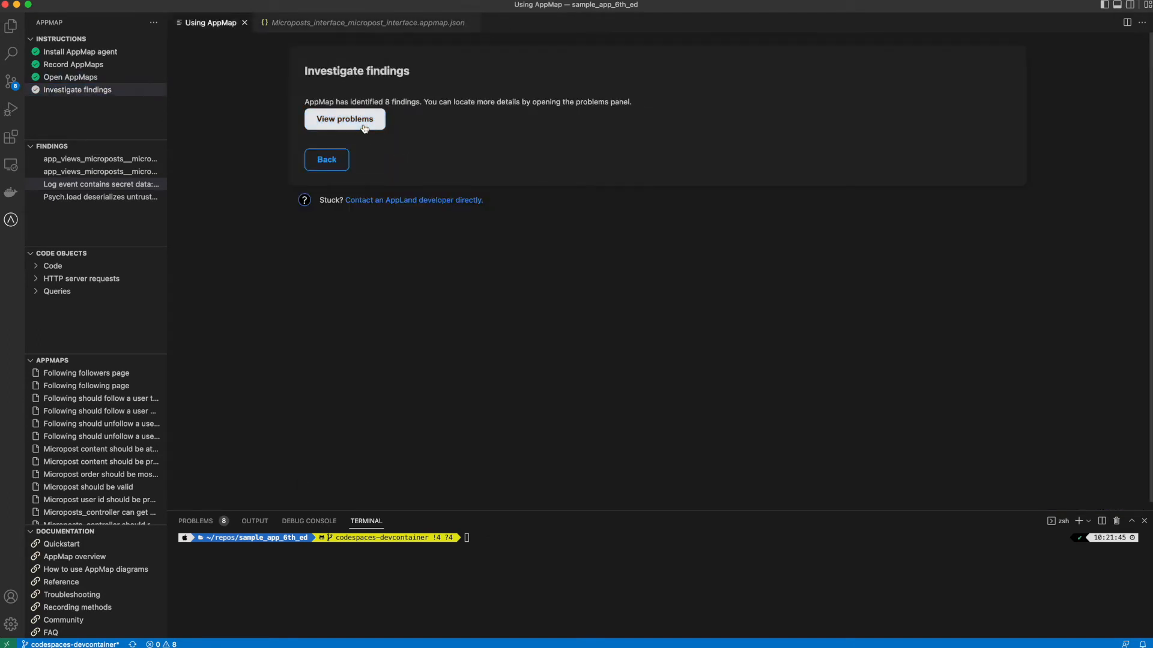
{"action": "left_click", "coordinate": [344, 119]}
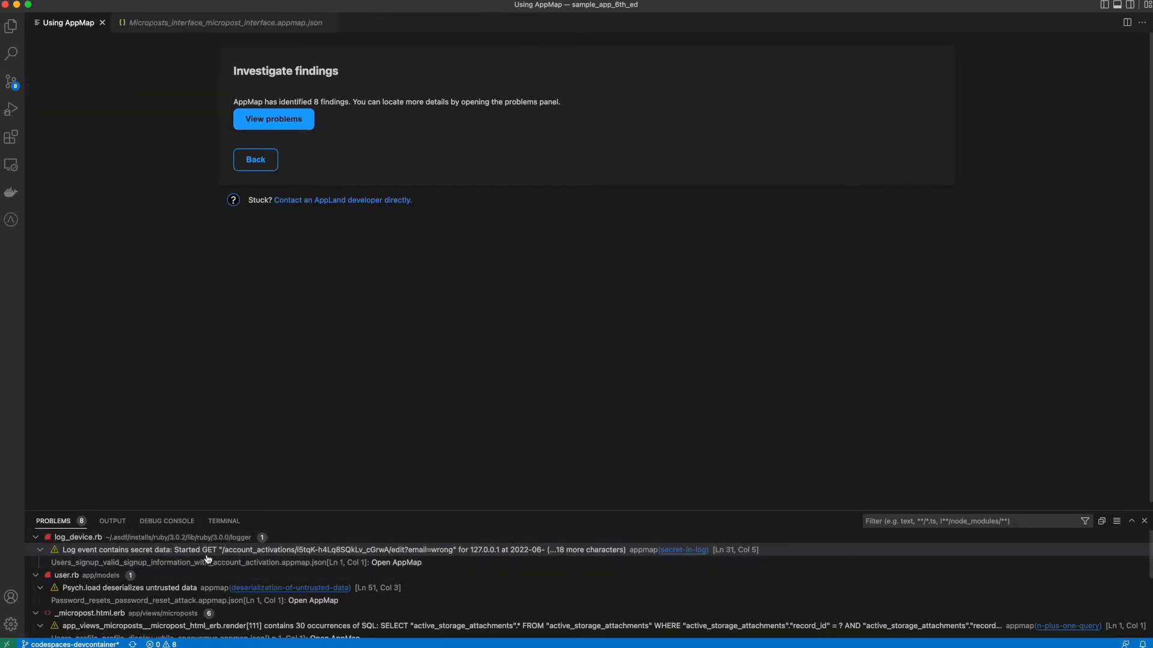
Open the secret-in-log finding at log_device.rb line 31 and its AppMap trace.
{"action": "left_click", "coordinate": [208, 550]}
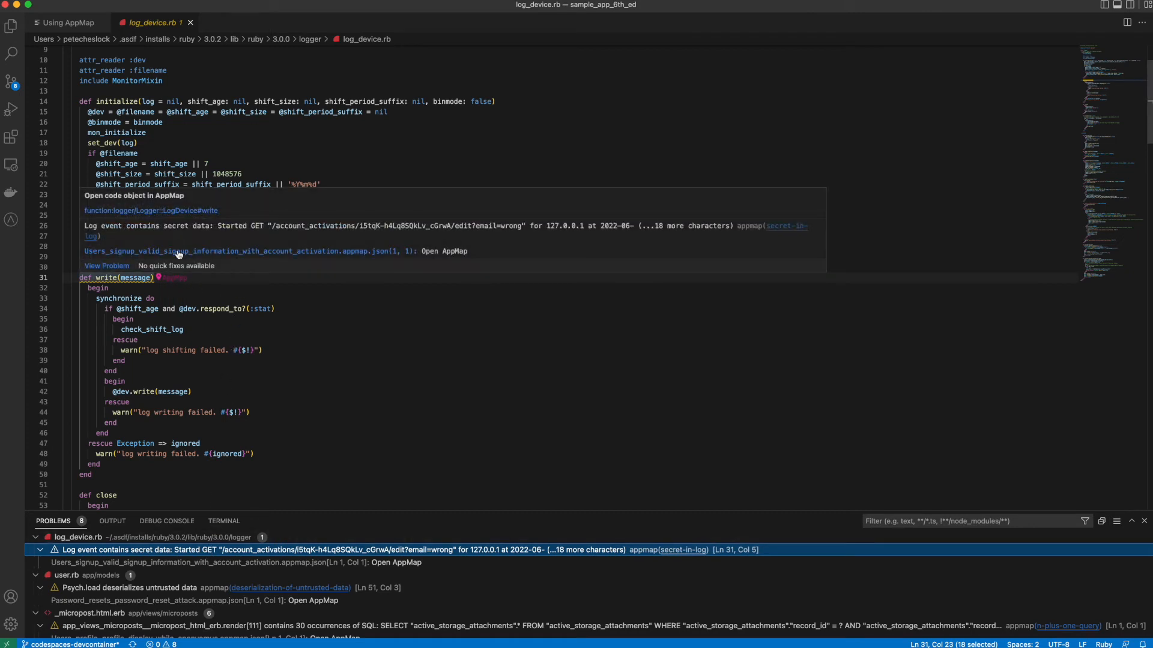
{"action": "left_click", "coordinate": [441, 251]}
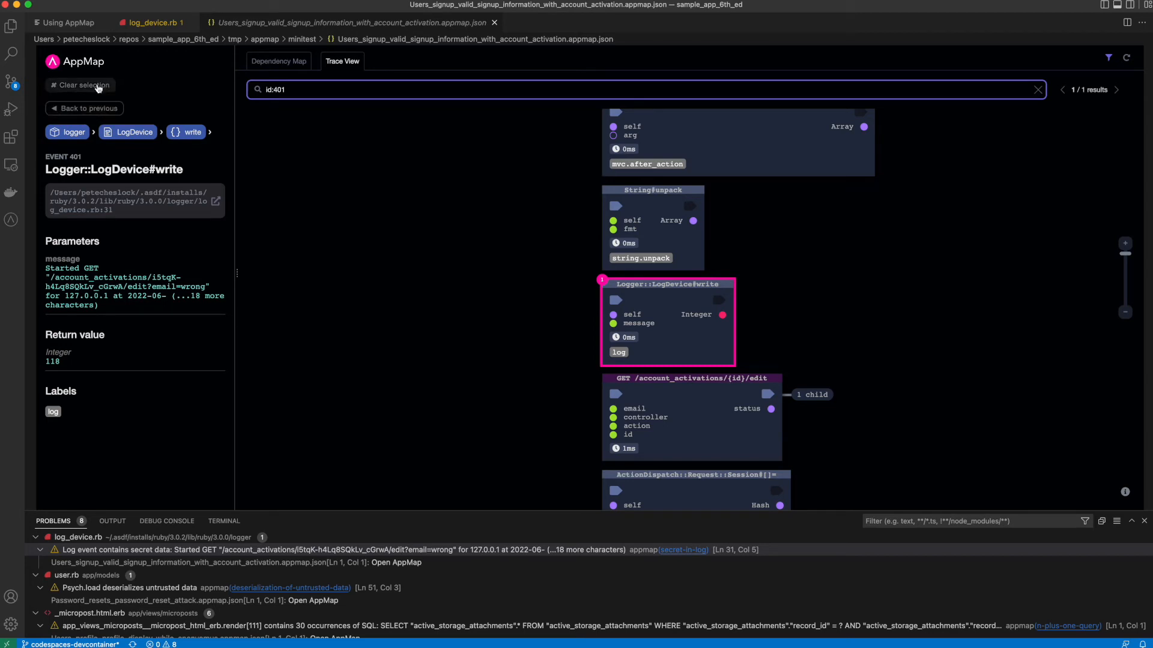
Filter by the 'secret' label, inspect User.new_activation_token, and view its dependency map.
{"action": "left_click", "coordinate": [79, 84]}
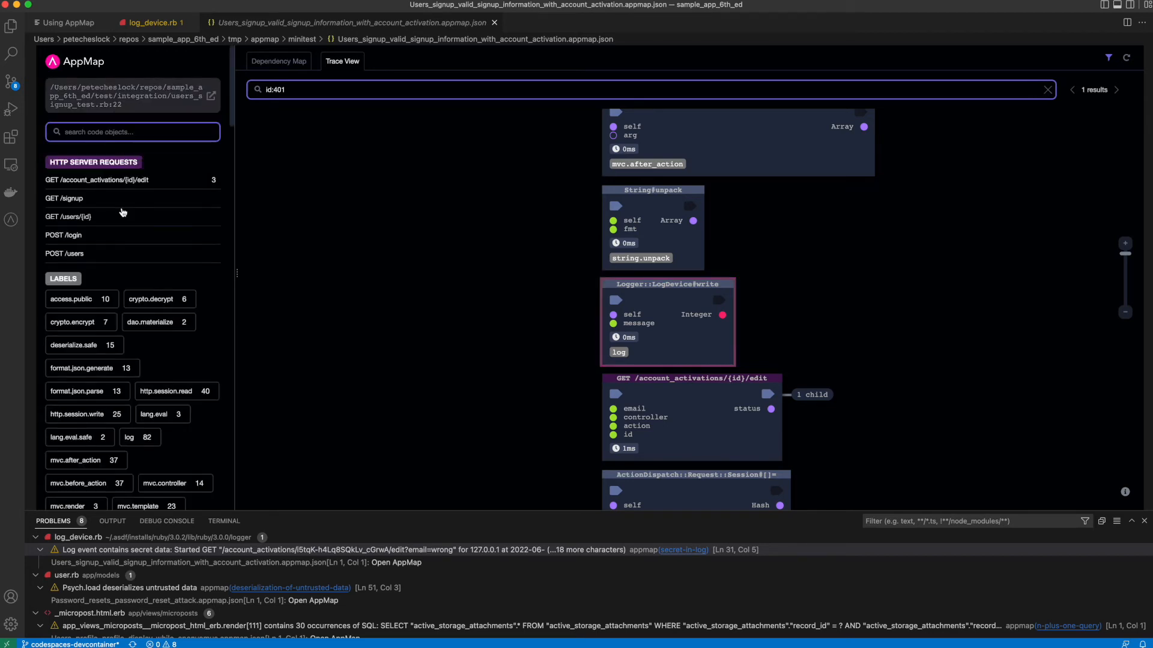
{"action": "mouse_move", "coordinate": [121, 338]}
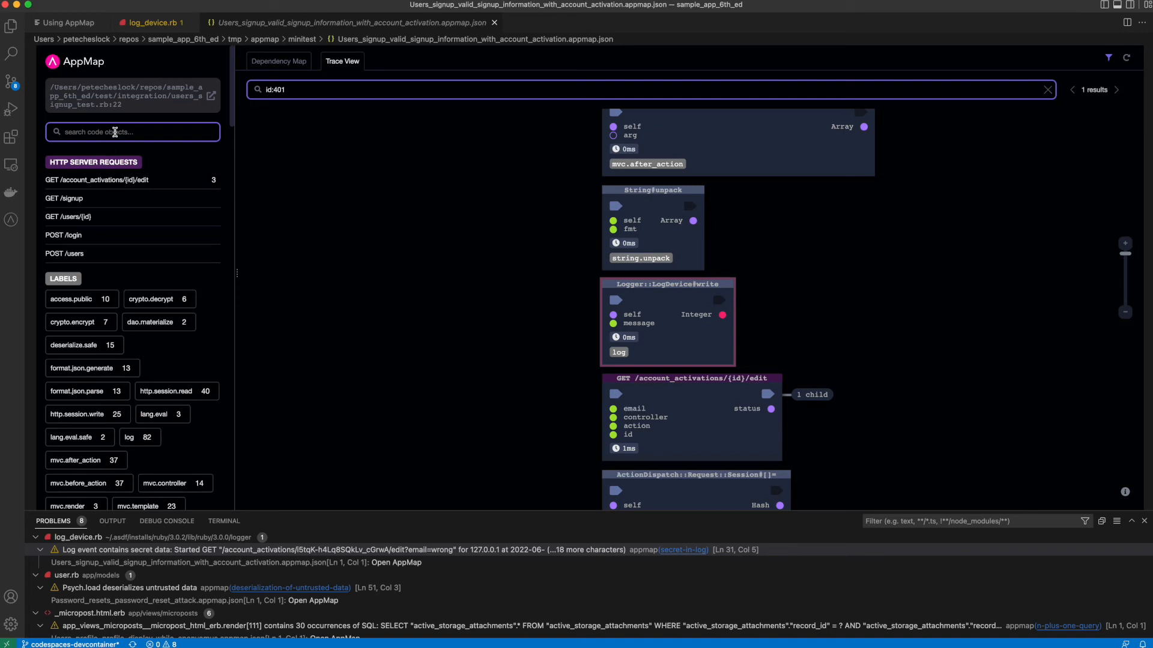
{"action": "type", "text": "s"}
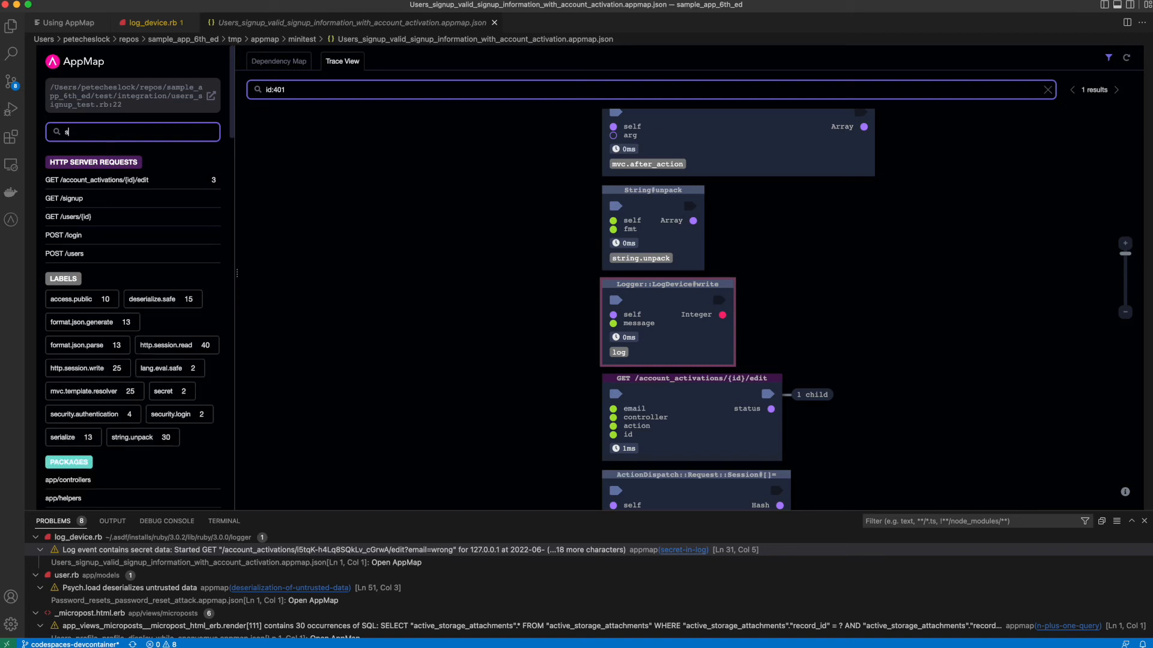
{"action": "type", "text": "ecret"}
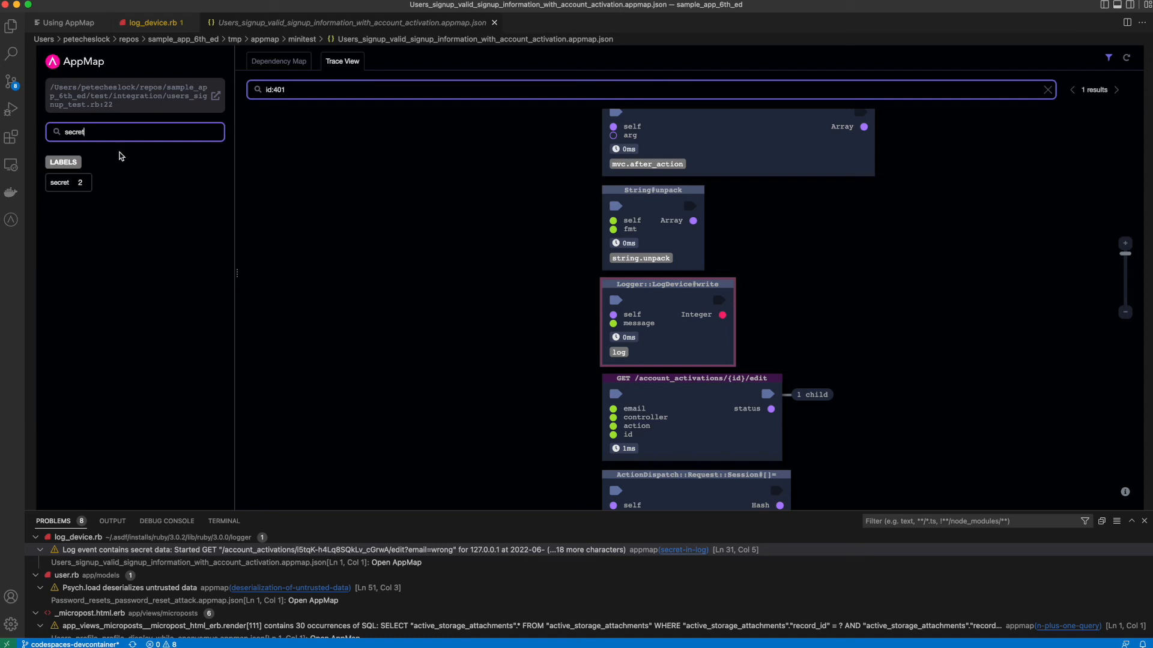
{"action": "left_click", "coordinate": [59, 182]}
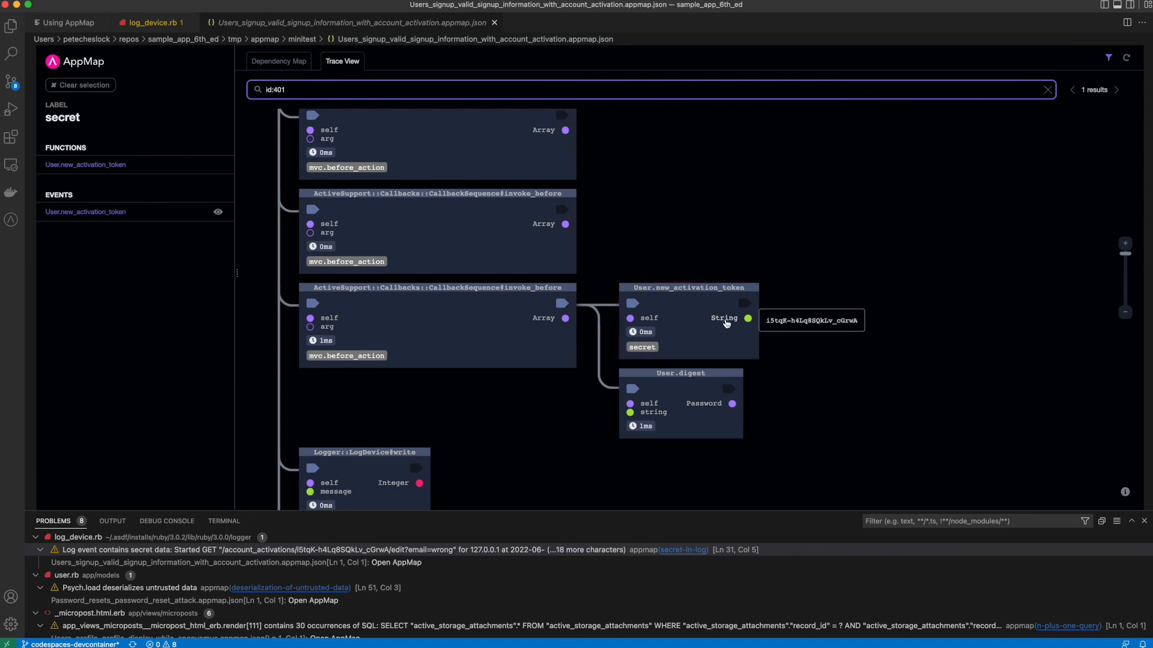
{"action": "mouse_move", "coordinate": [711, 315]}
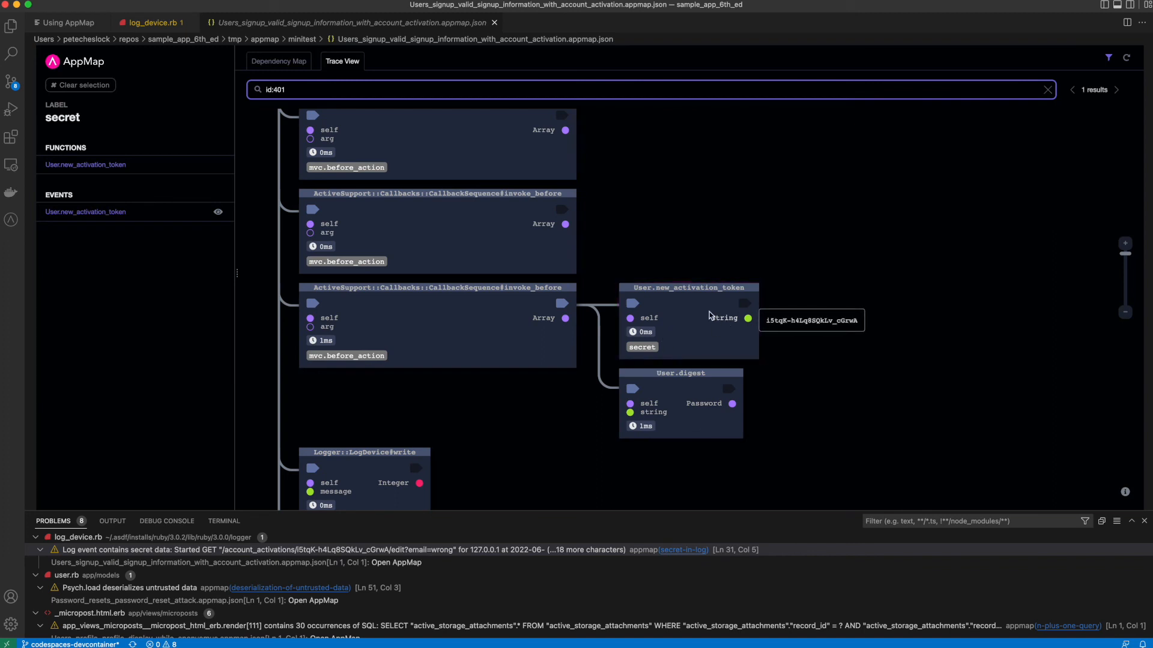
{"action": "left_click", "coordinate": [687, 288]}
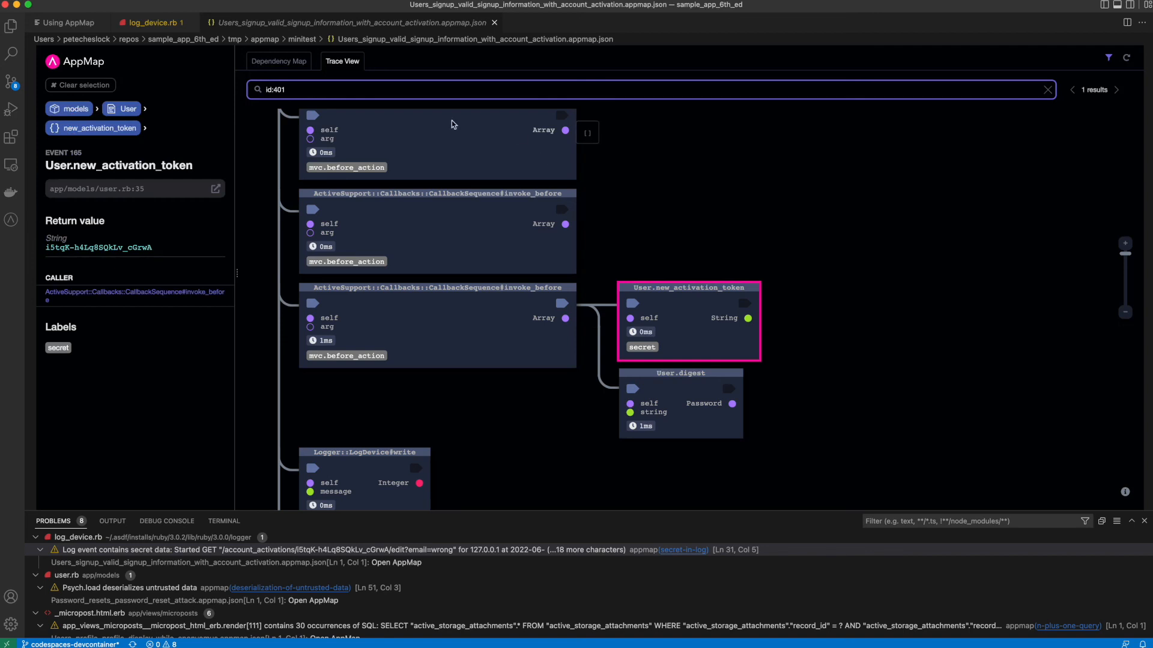
{"action": "left_click", "coordinate": [279, 61]}
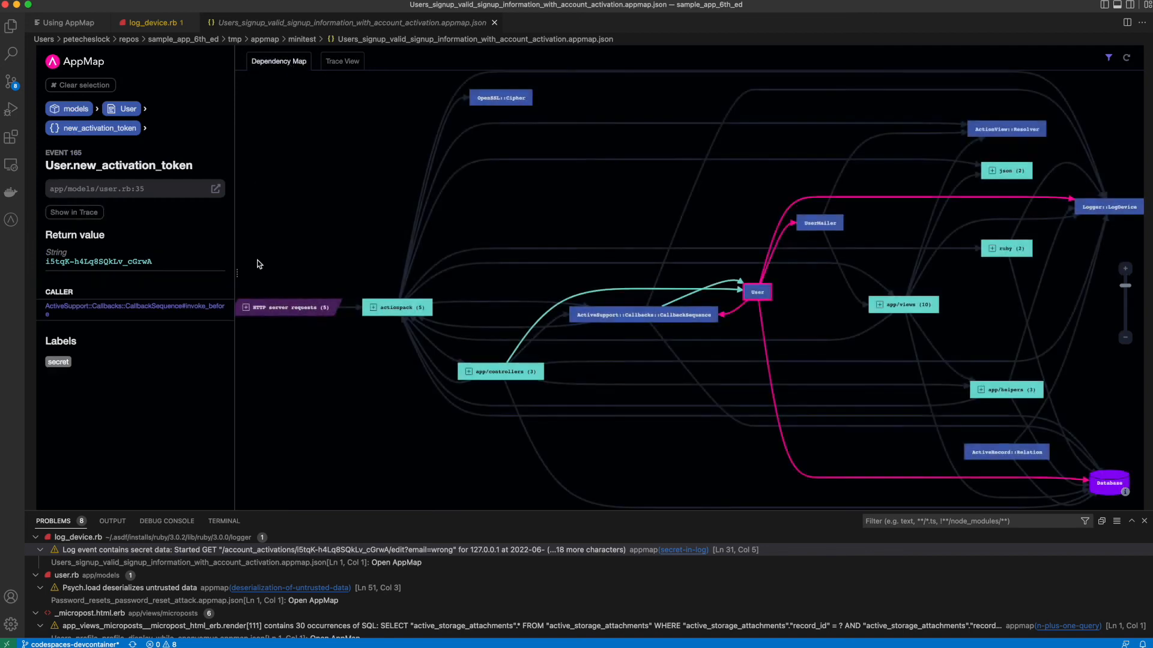